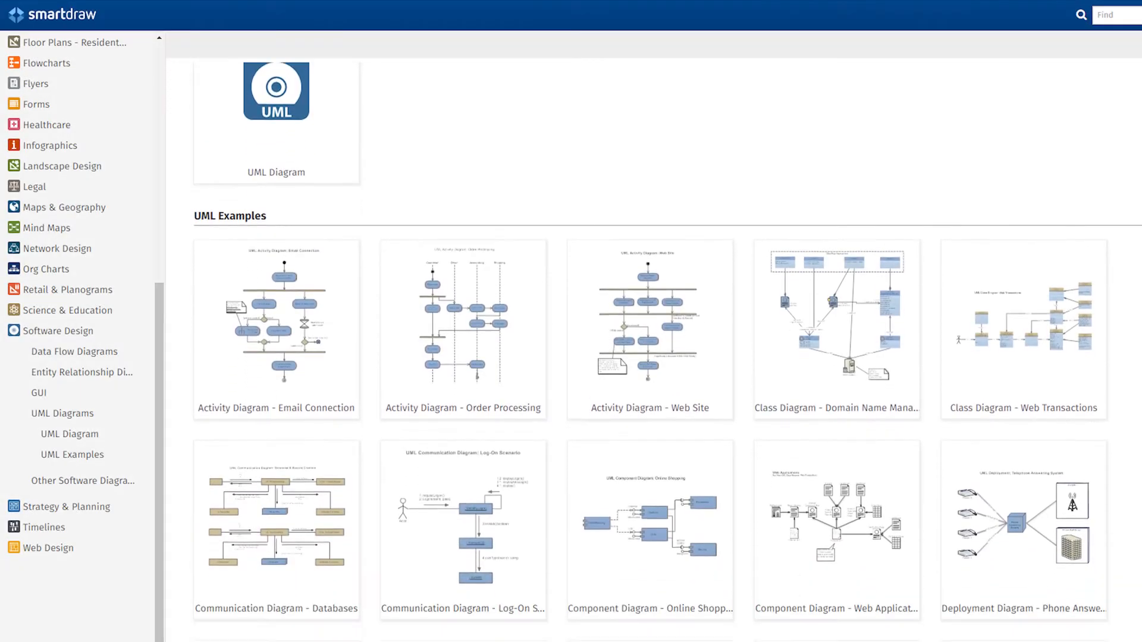
Scroll through the UML symbol library in the sample diagram.
scroll("down", 3)
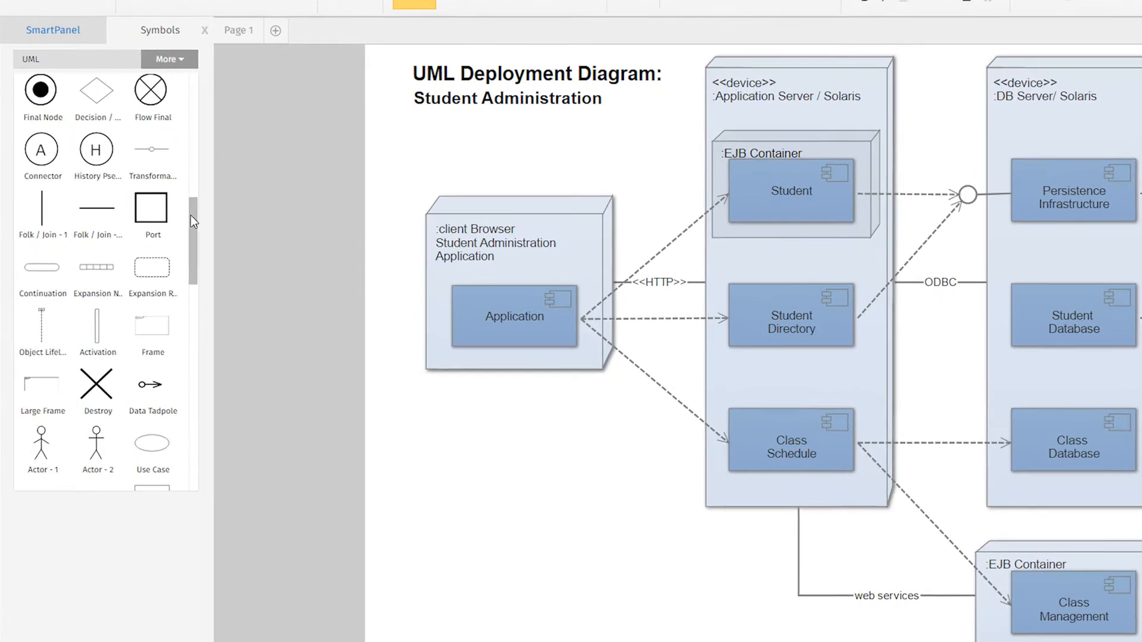
scroll("down", 3)
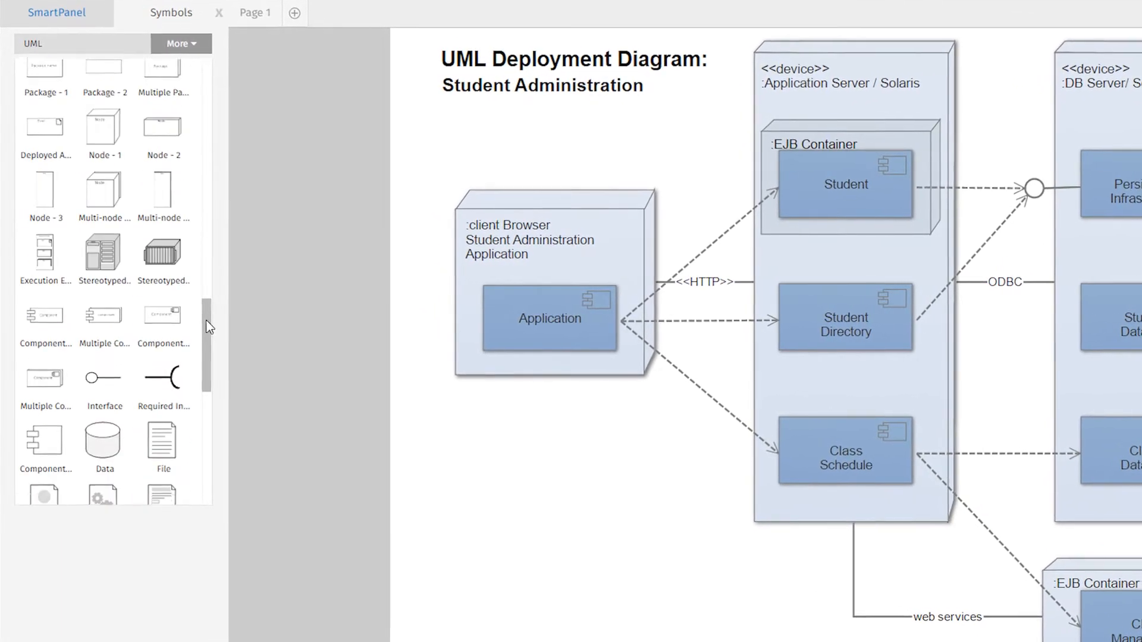
scroll("down", 3)
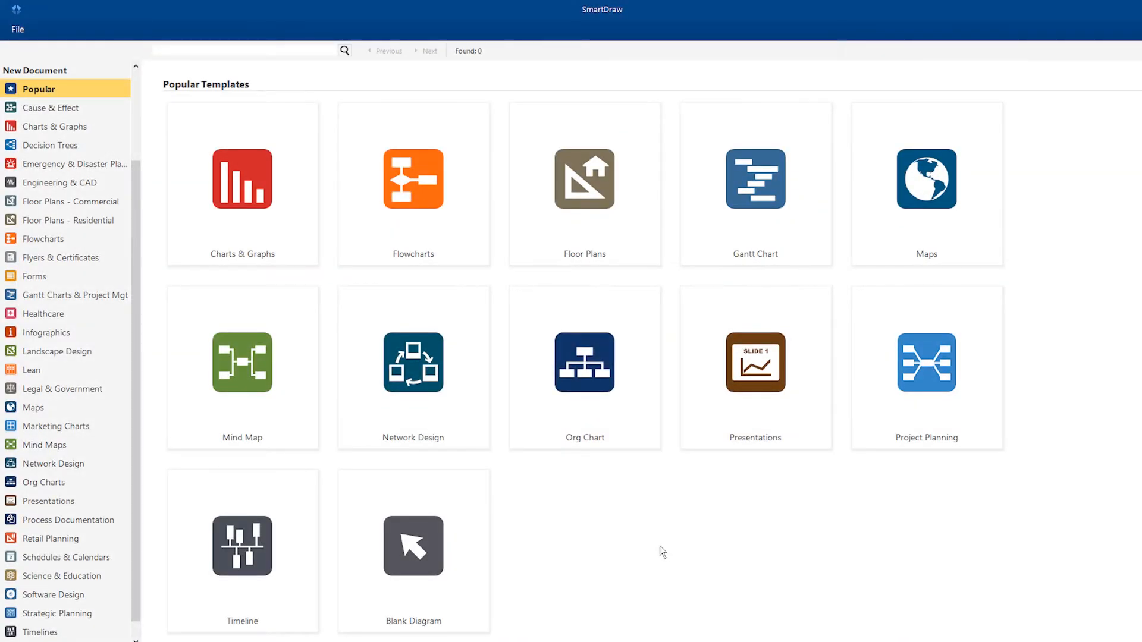
Create a new blank diagram from the Software Design > UML Diagrams templates.
left_click(54, 614)
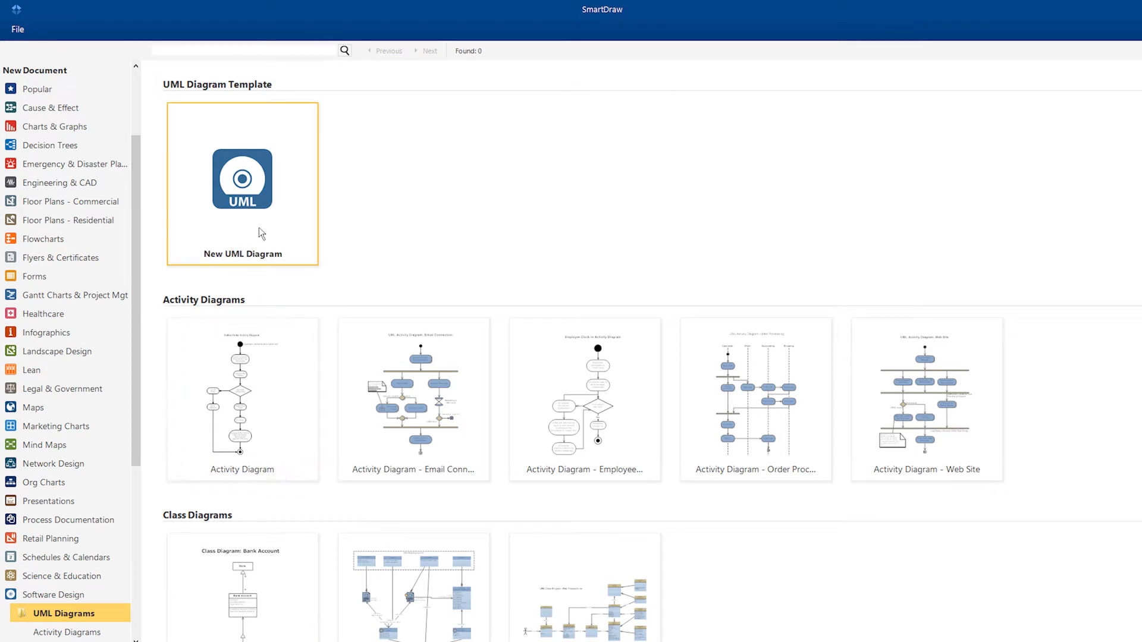
left_click(242, 179)
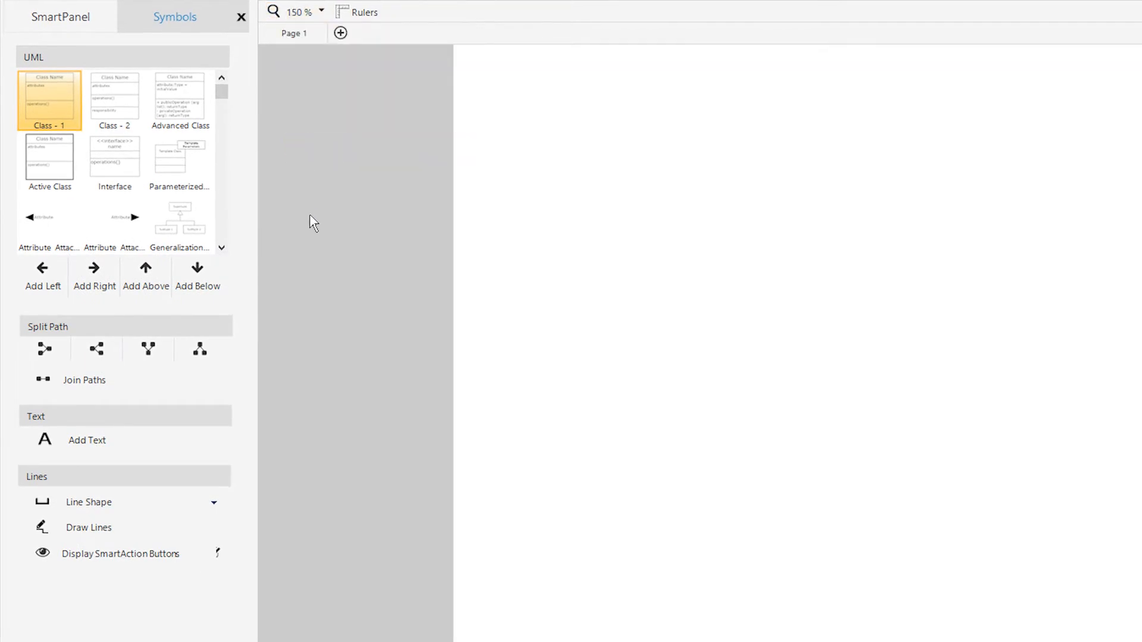
Place Class - 1 named <<Server1>> and add a connected class below it.
left_click_drag(50, 100, 801, 276)
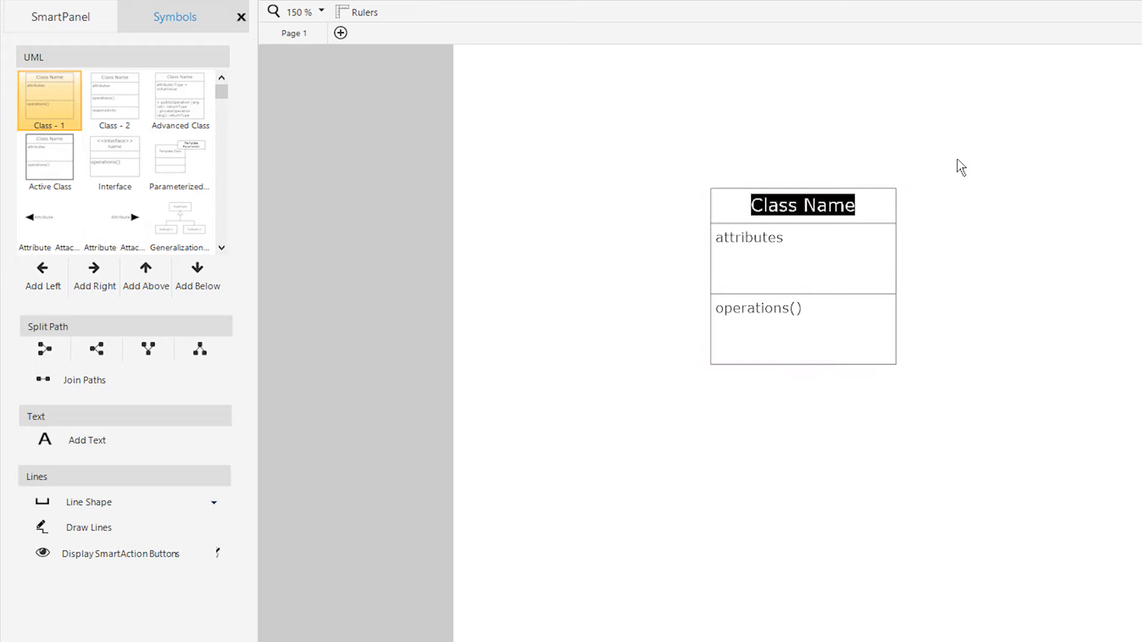
type("<<Server1")
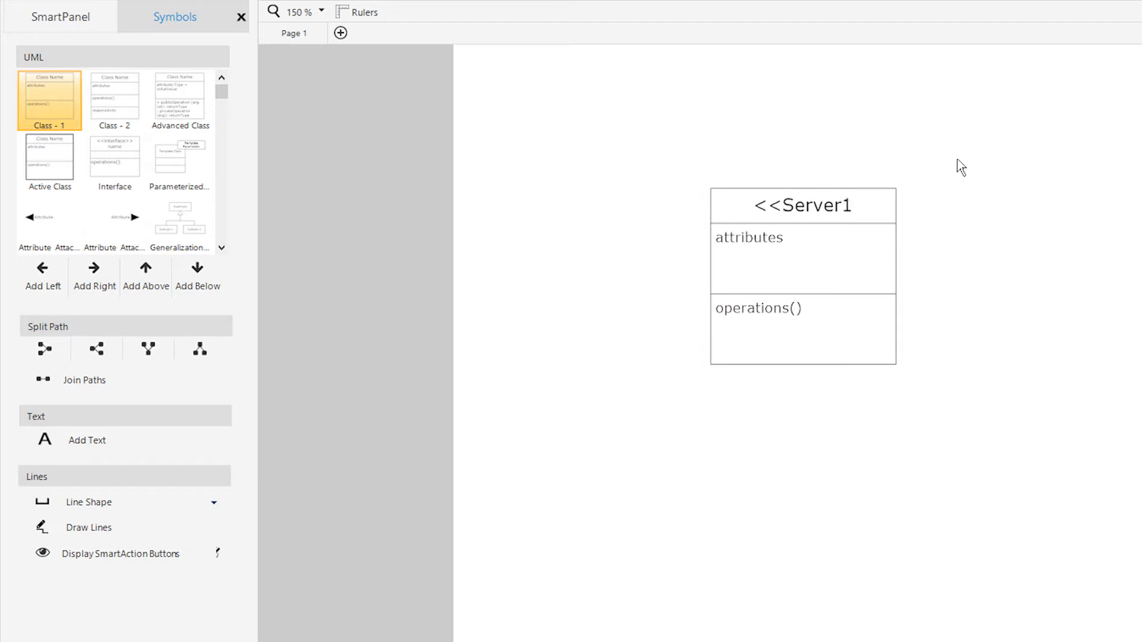
type(">>")
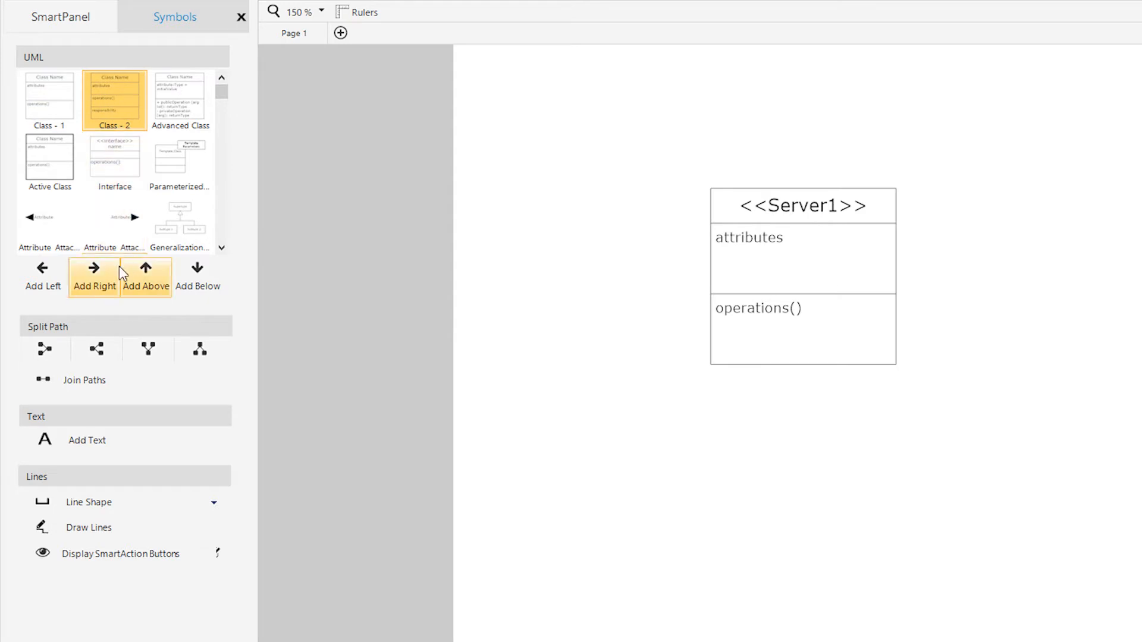
left_click(197, 275)
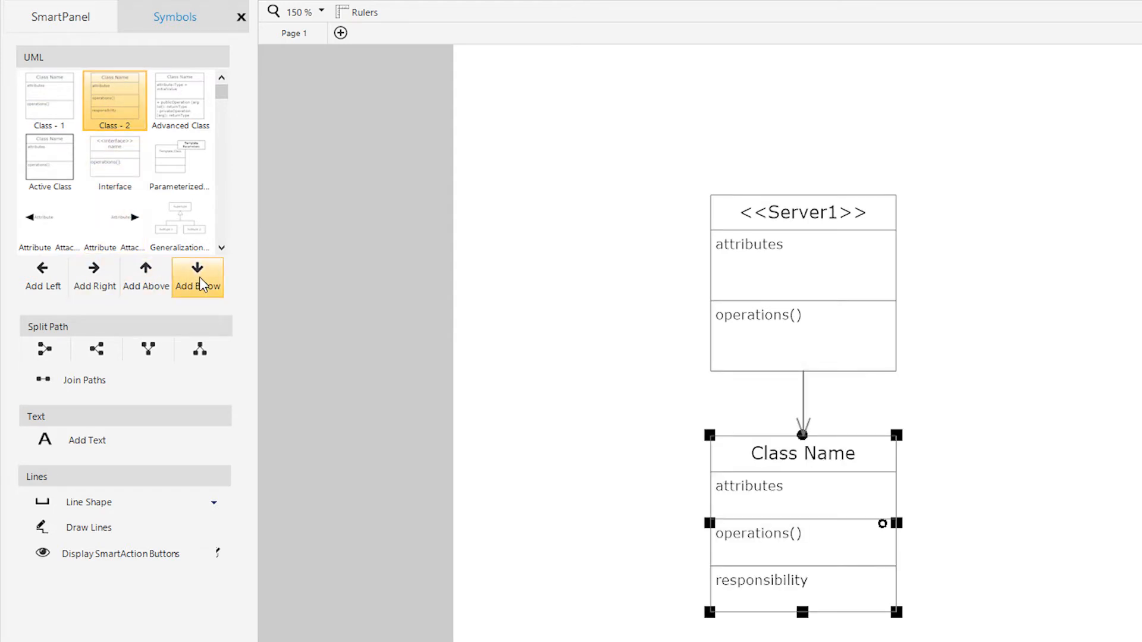
Select the connector between the actor and lower class and bring up its line options.
scroll("down", 3)
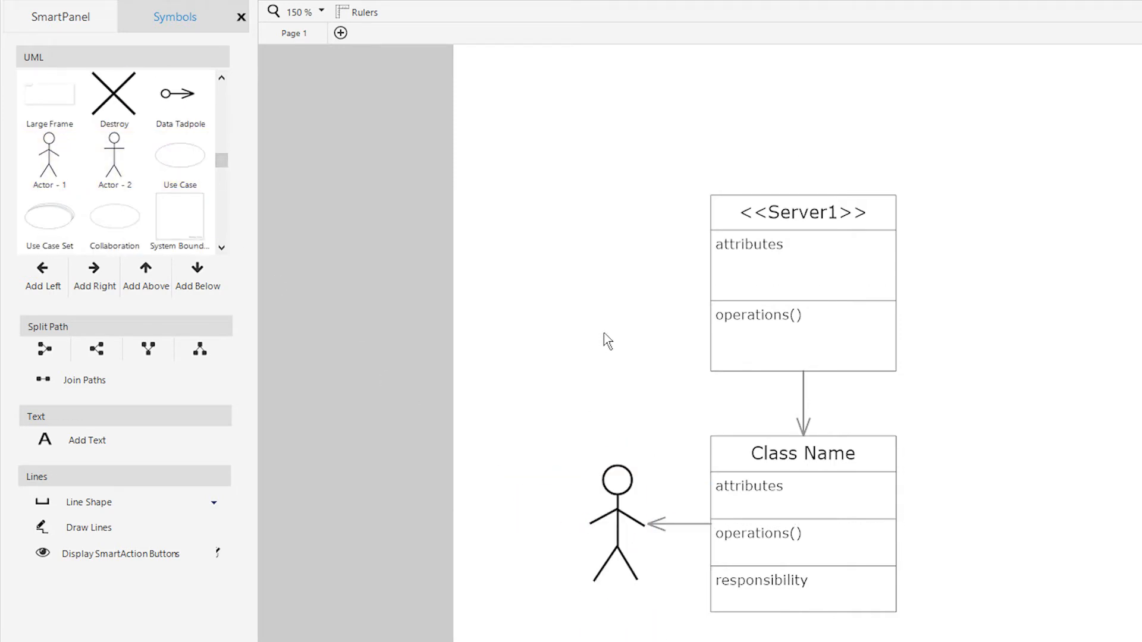
left_click(663, 526)
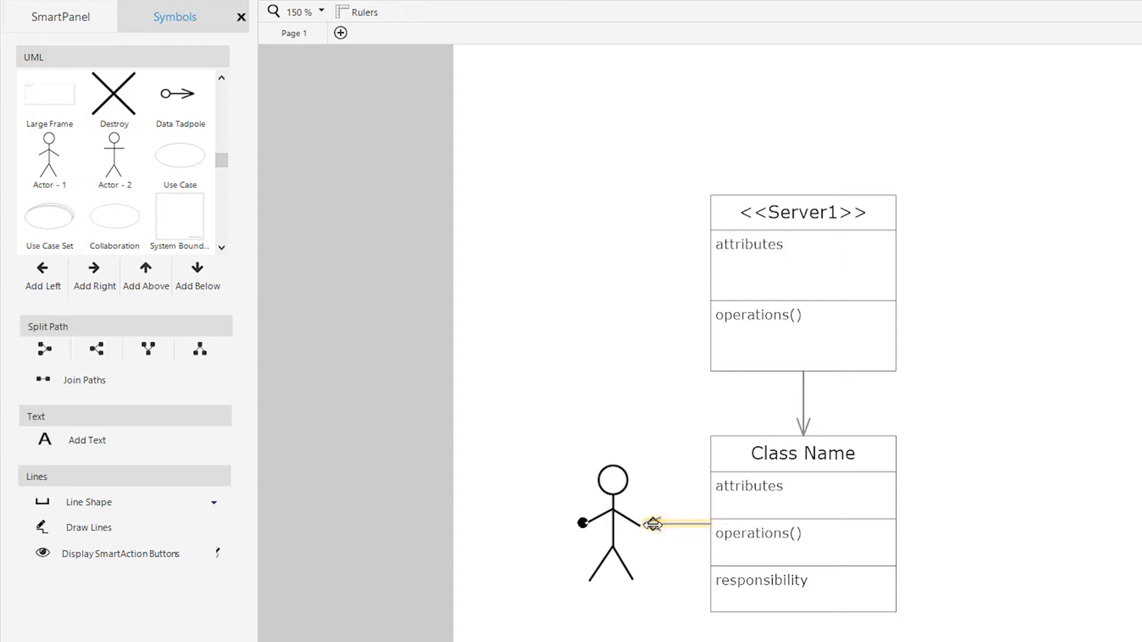
right_click(652, 524)
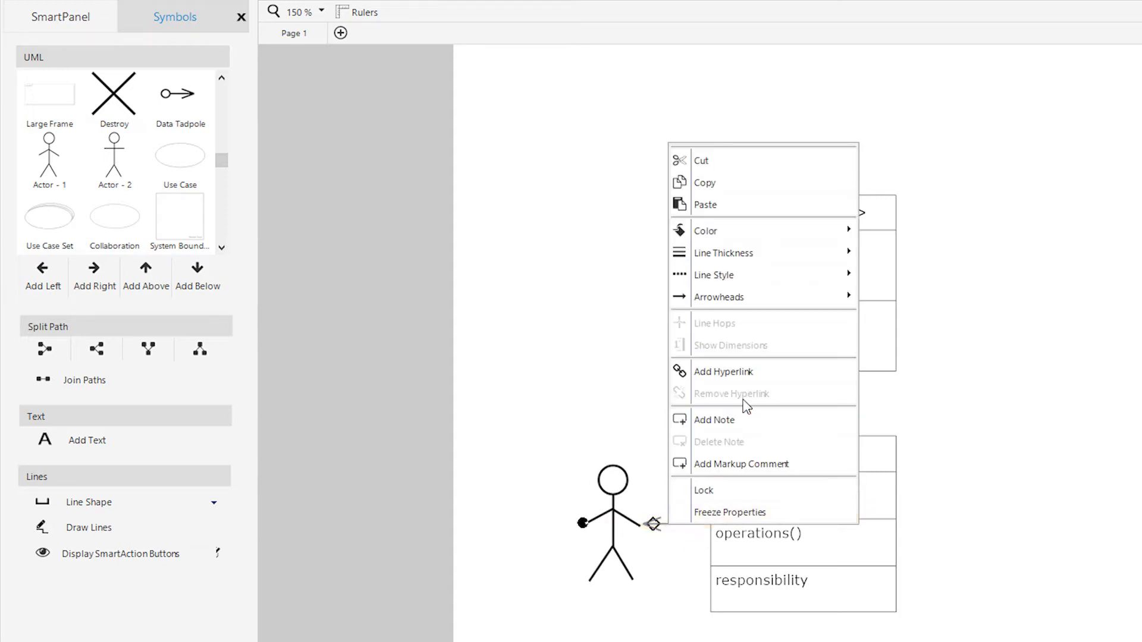
mouse_move(764, 275)
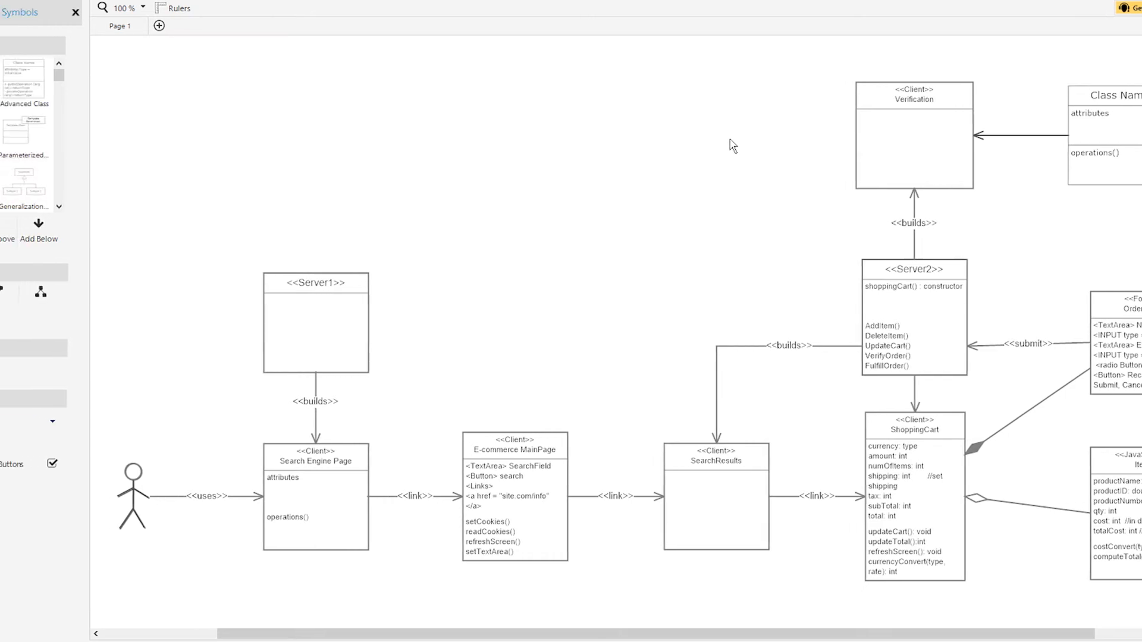
Draw a connector from the Server2 class to the E-commerce MainPage class.
left_click(178, 421)
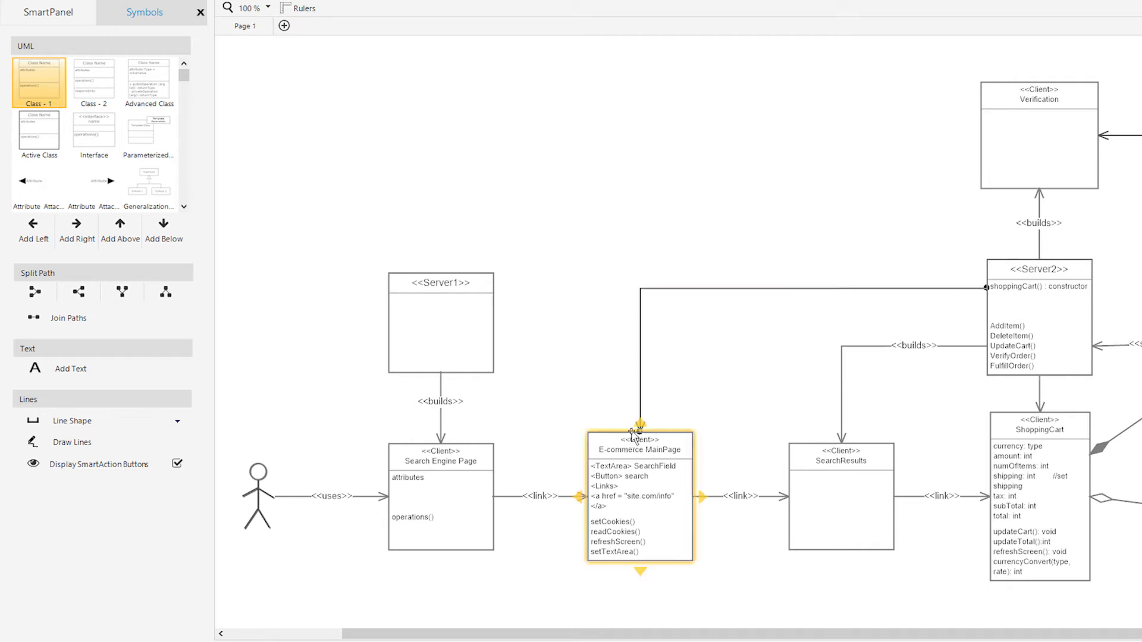
left_click(778, 229)
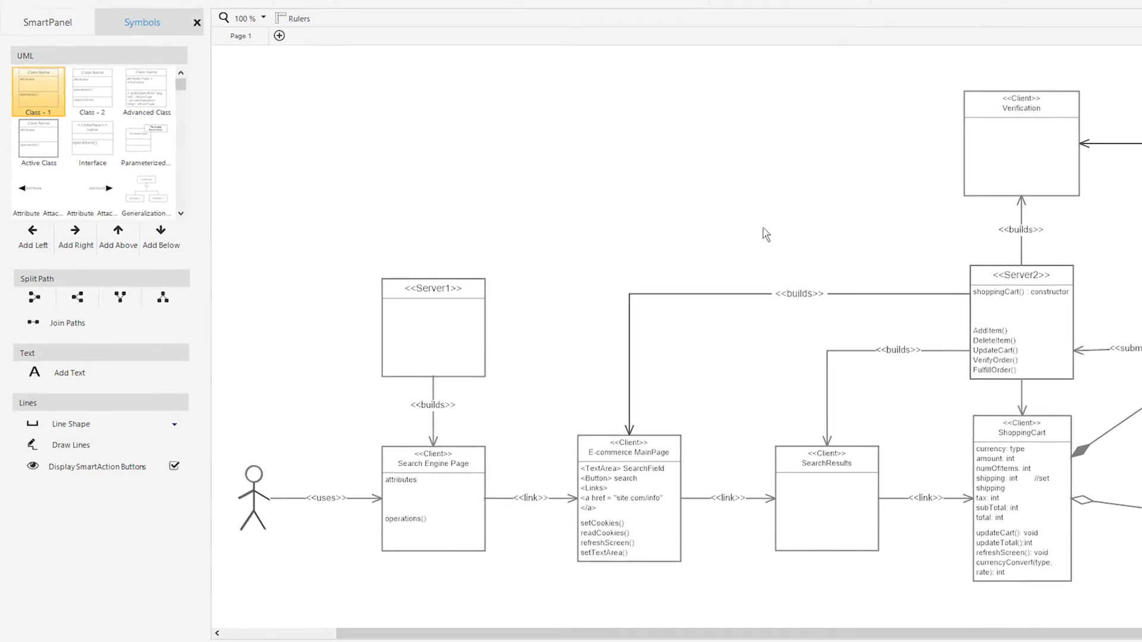
Choose an option from the online editor's top toolbar.
left_click(553, 42)
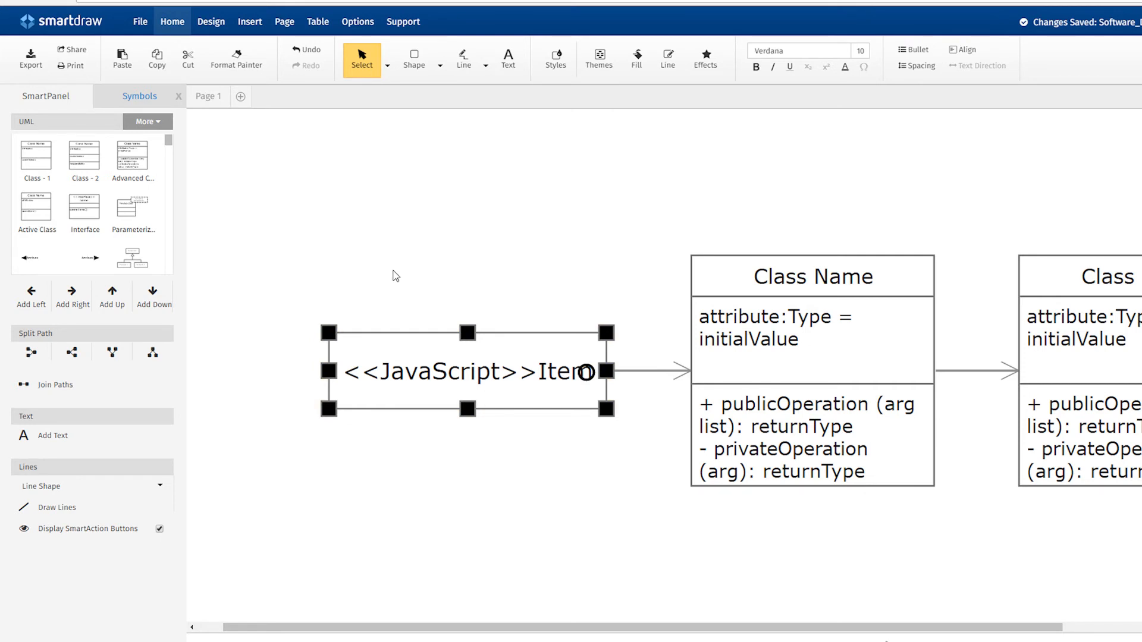
Give the <<JavaScript>>Item table 3 rows, then bring the deployment diagram into full view.
left_click(317, 22)
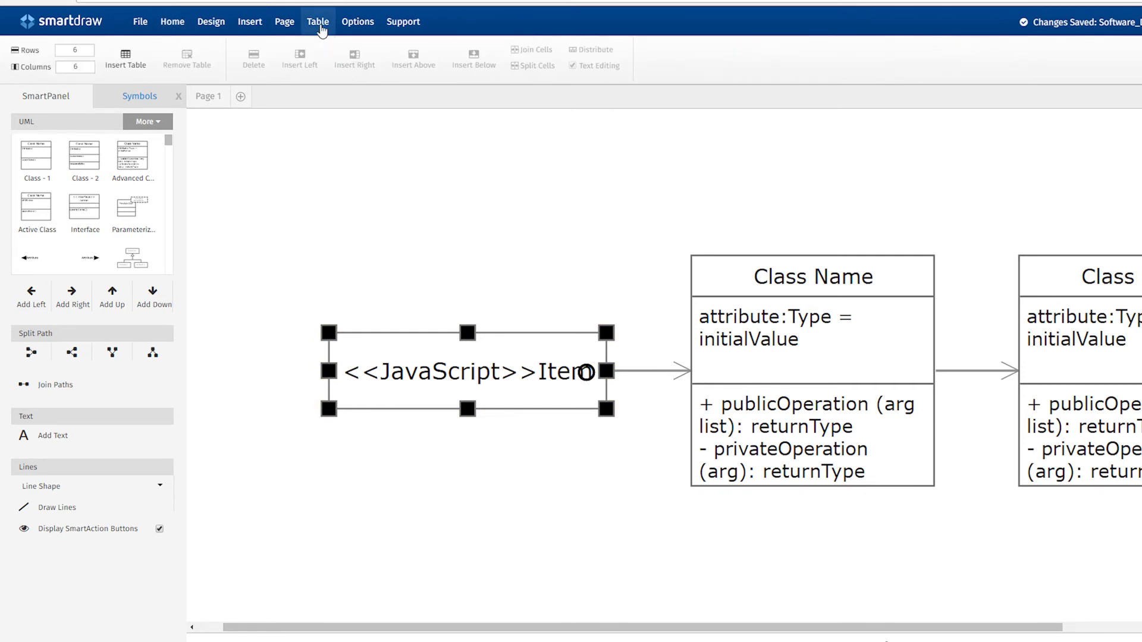
left_click(75, 50)
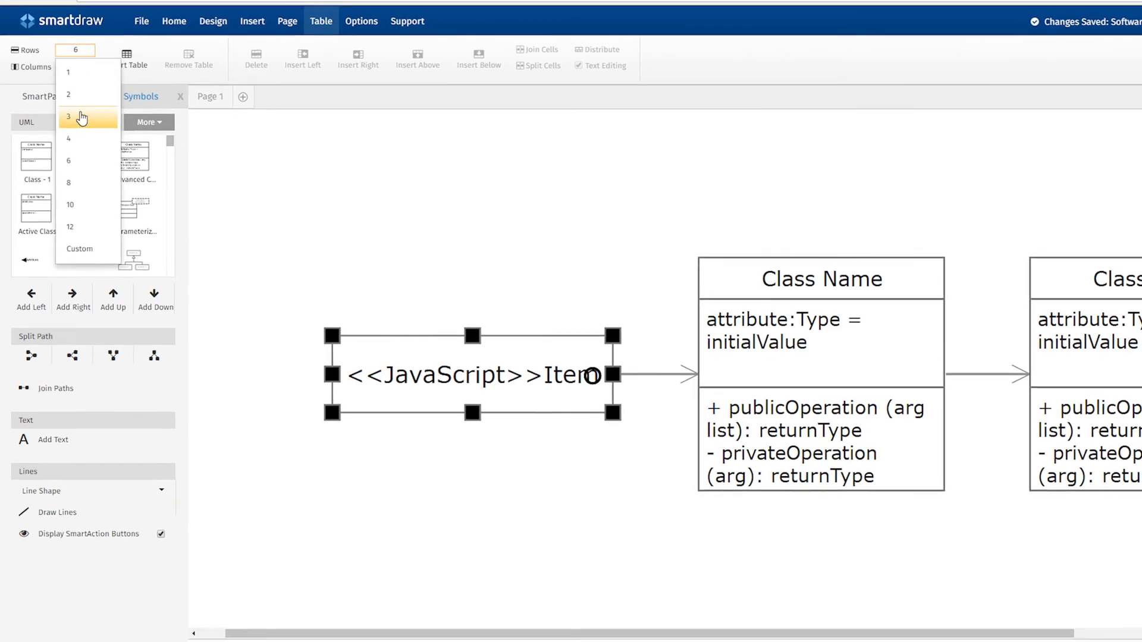
left_click(80, 117)
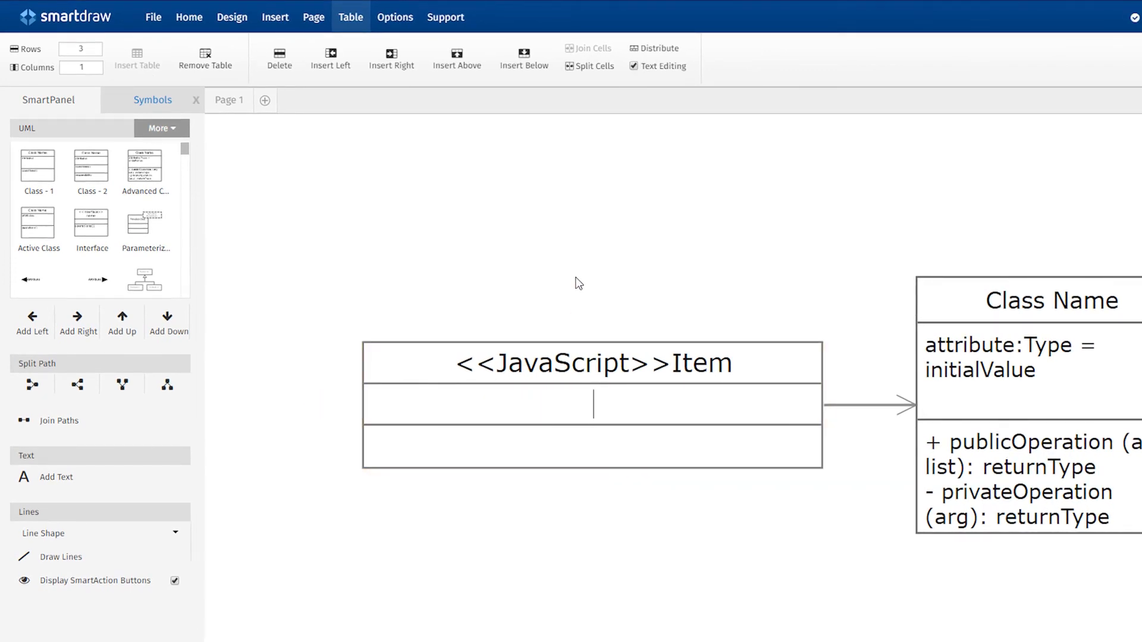
type("popup")
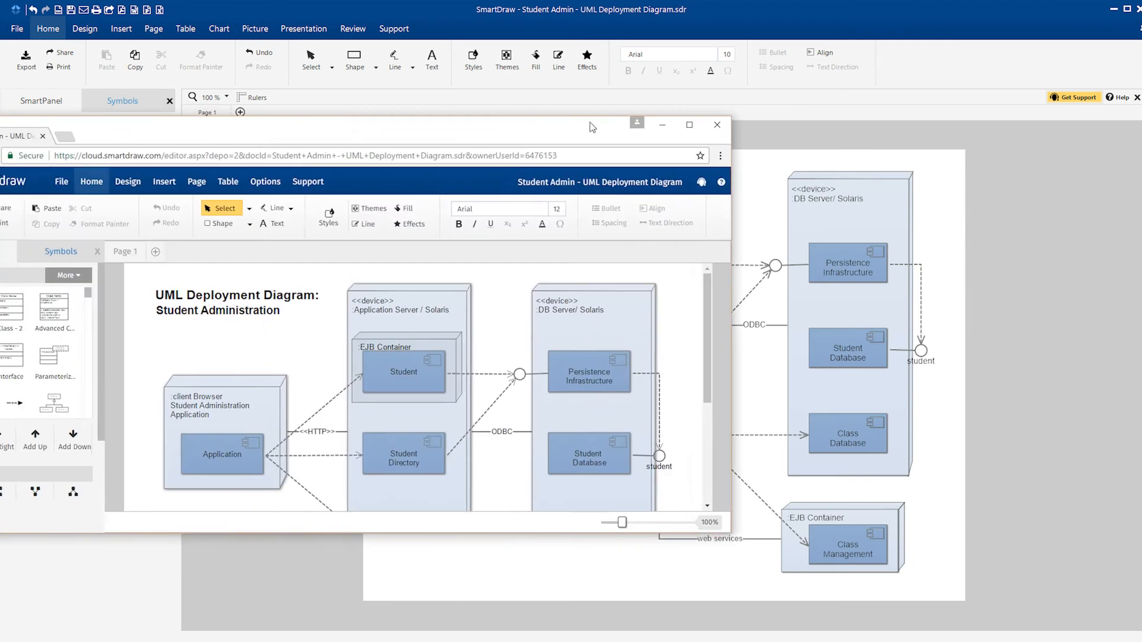
left_click(689, 124)
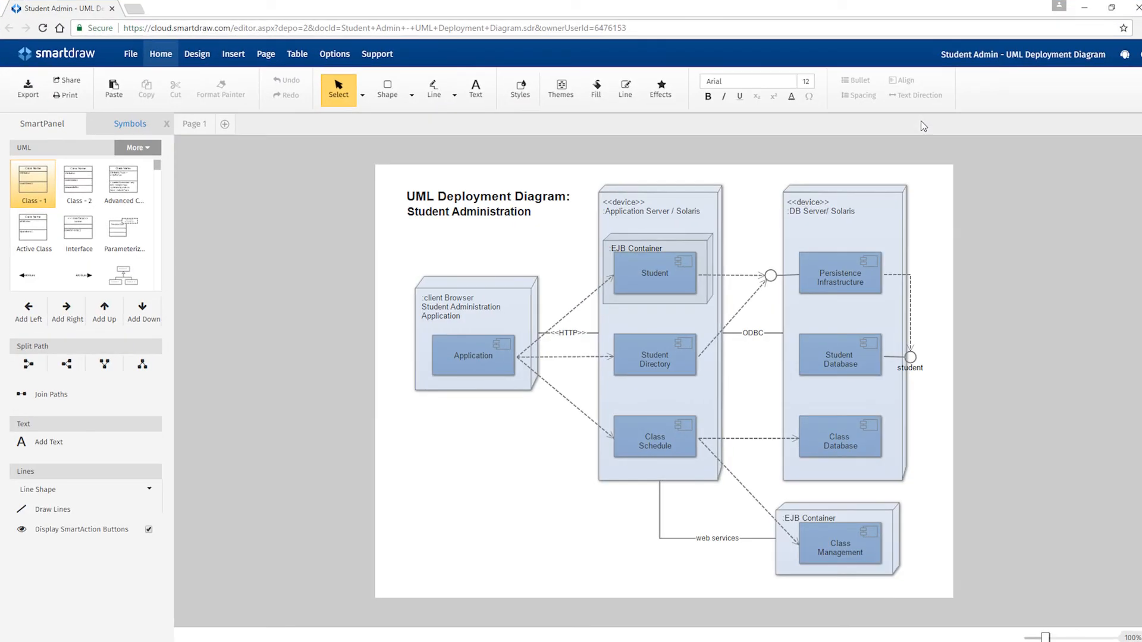
mouse_move(1079, 24)
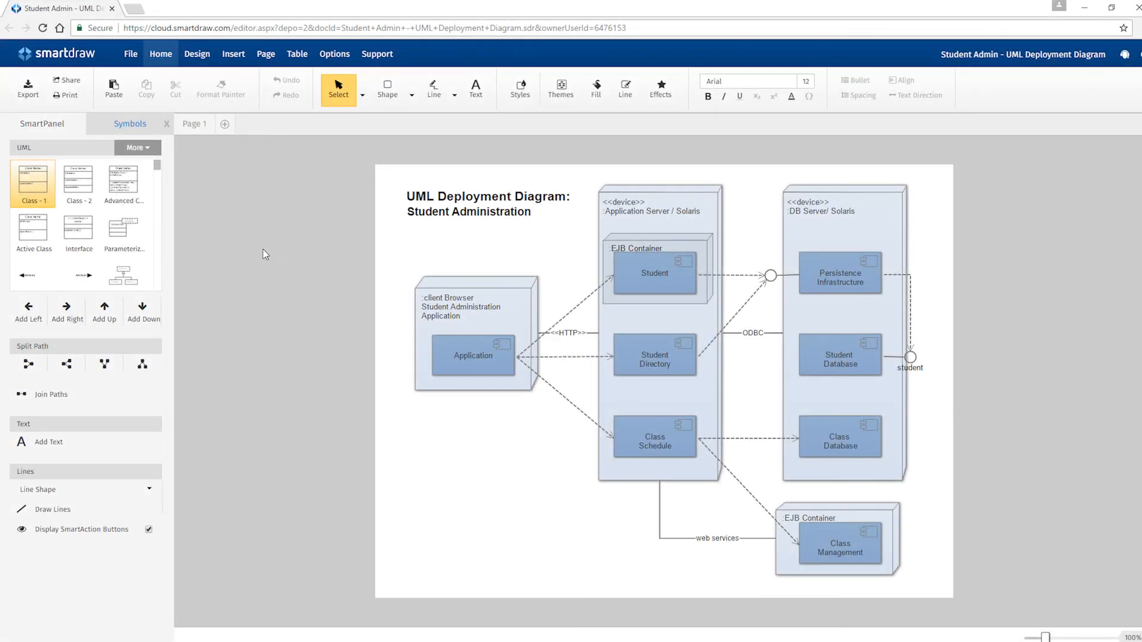
Copy the diagram's share link and open the Save As cloud destination list.
left_click(67, 80)
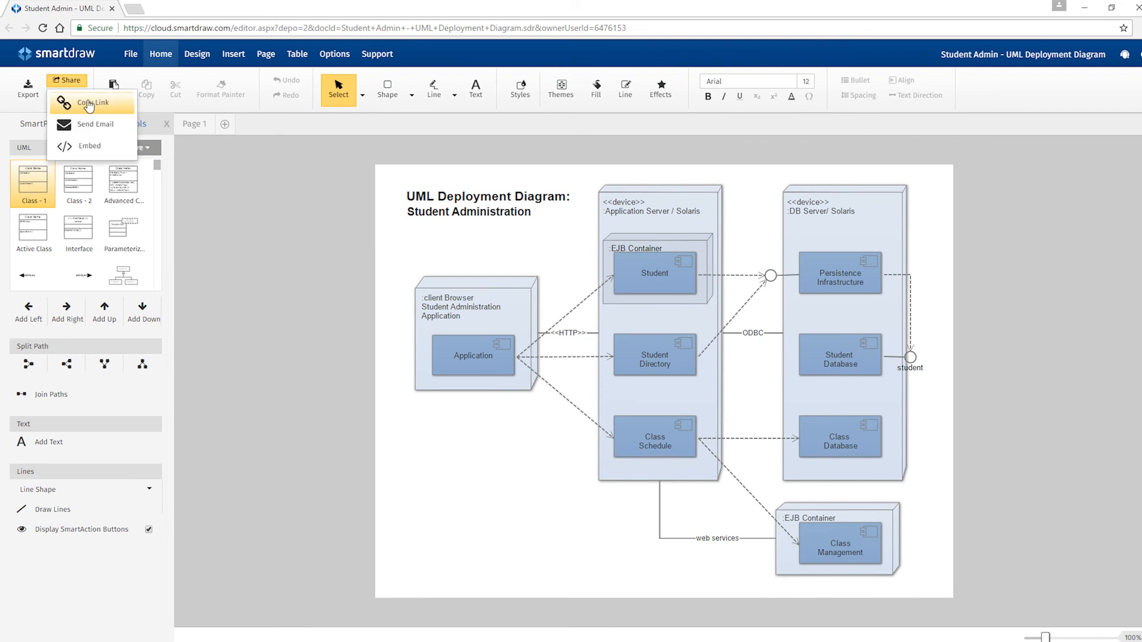
left_click(84, 102)
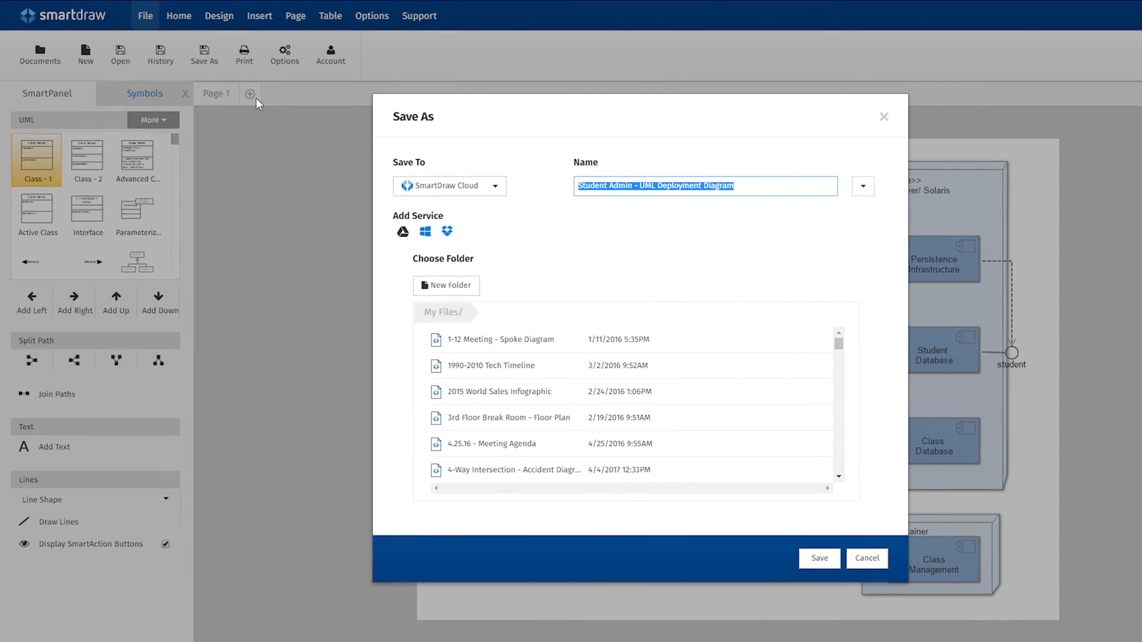
left_click(449, 185)
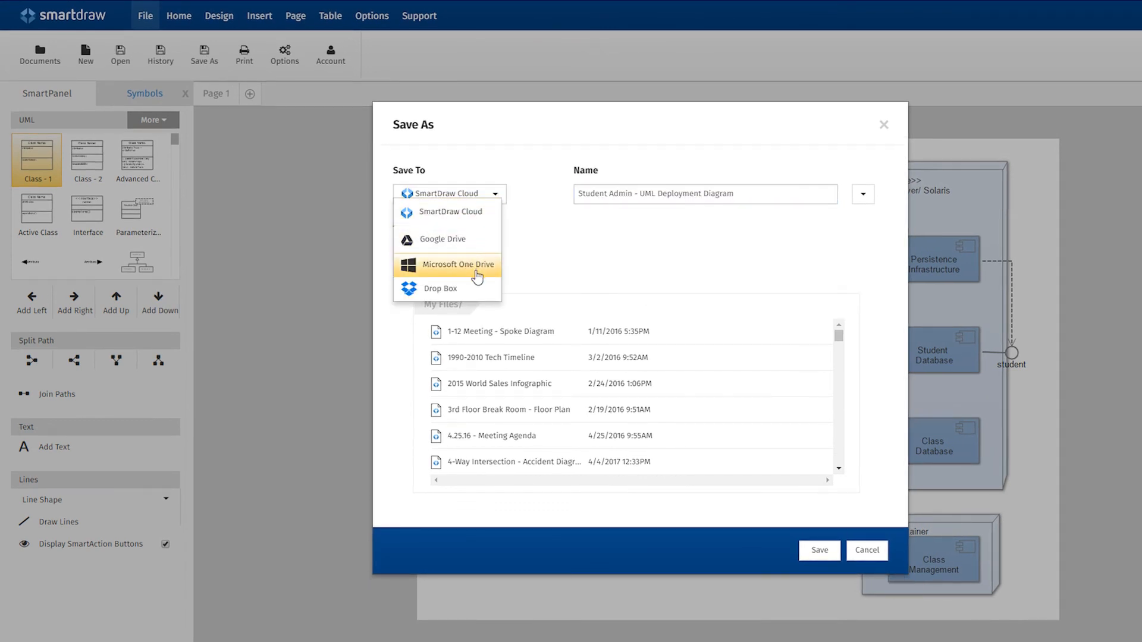